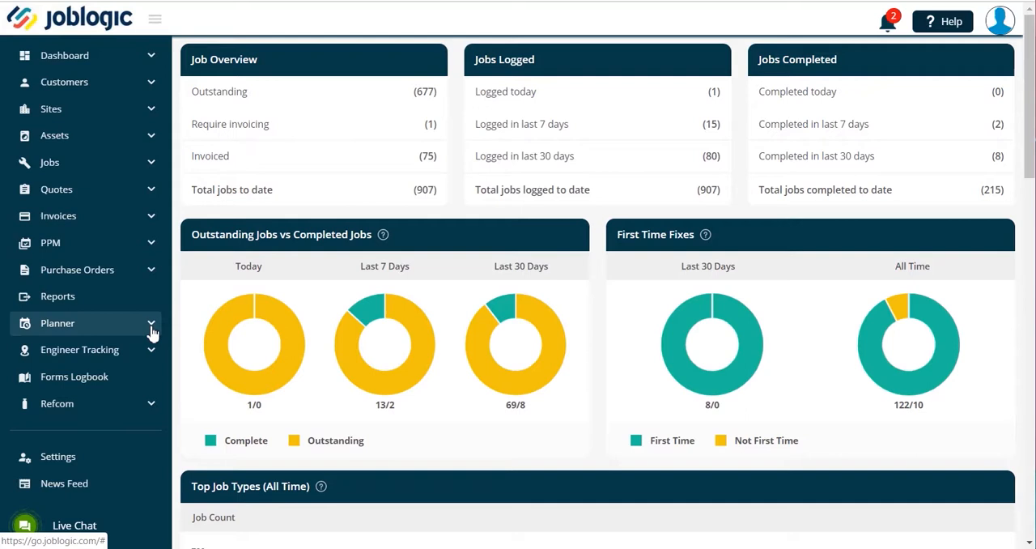
Show the day-view planner with the engineers' schedules and job search panel
{"action": "left_click", "coordinate": [58, 323]}
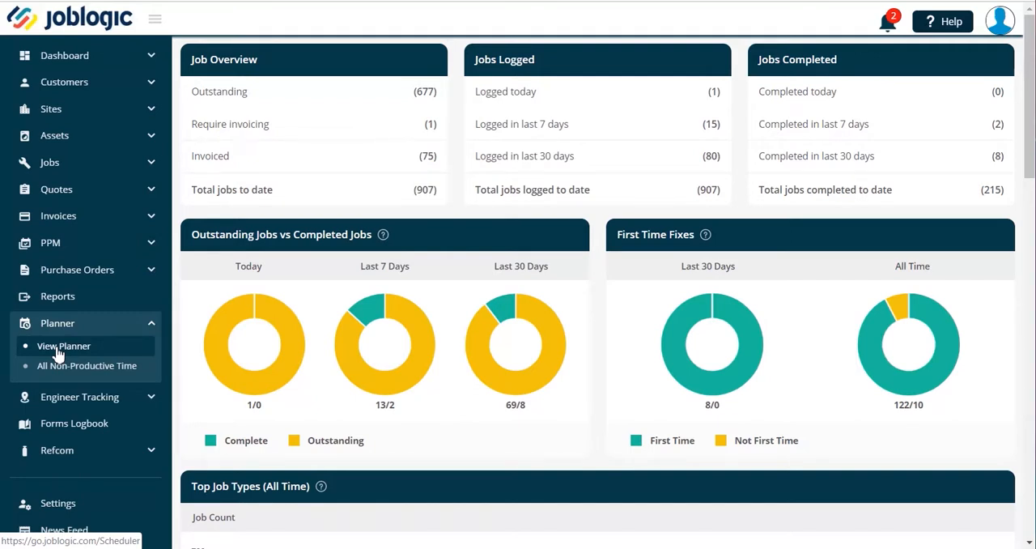
{"action": "mouse_move", "coordinate": [55, 353]}
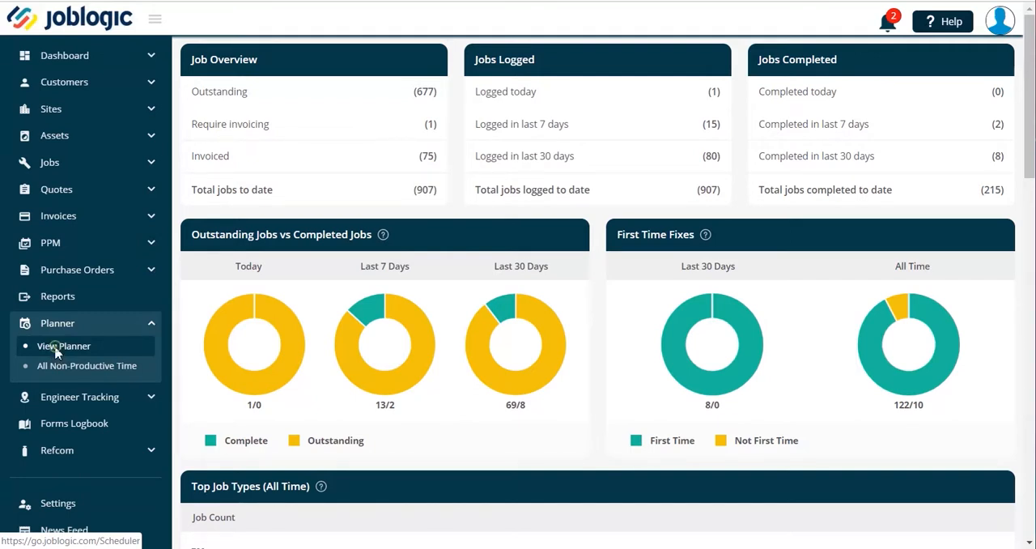
{"action": "mouse_move", "coordinate": [63, 346]}
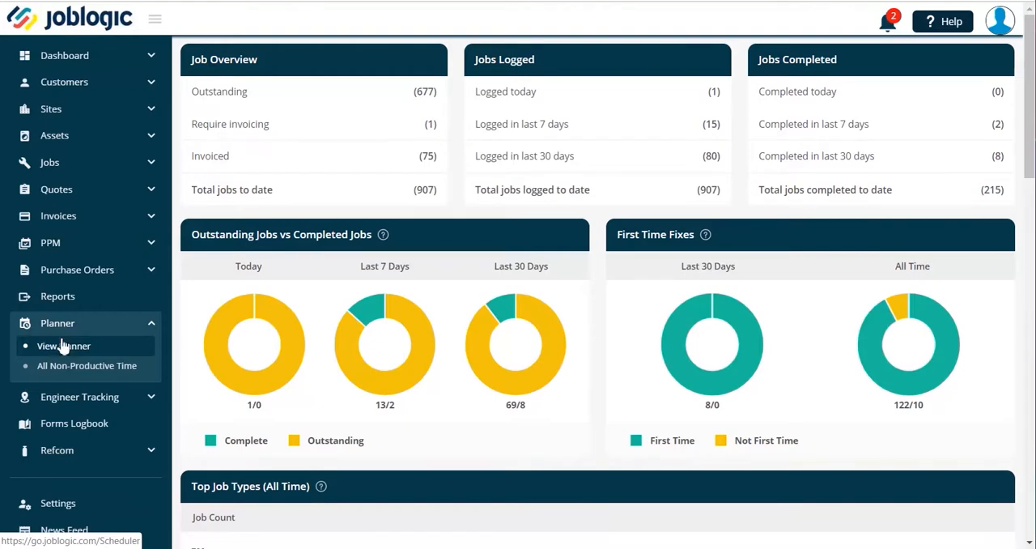
{"action": "left_click", "coordinate": [65, 346]}
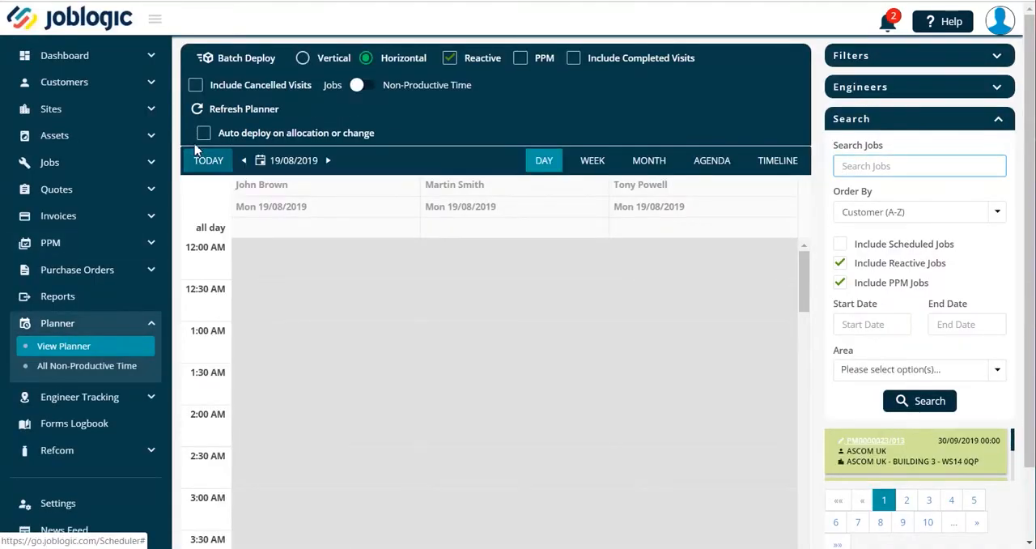
{"action": "left_click", "coordinate": [204, 132]}
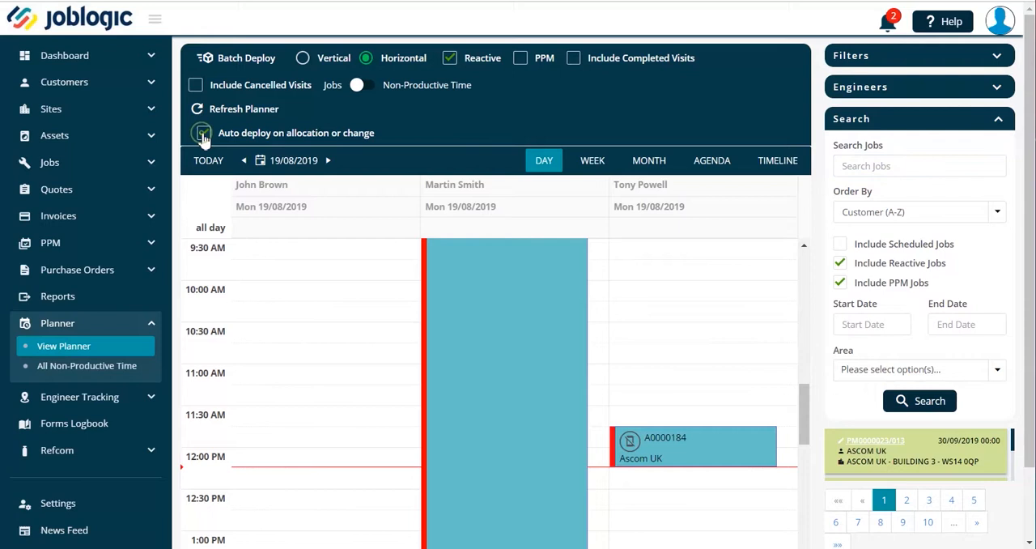
{"action": "left_click", "coordinate": [201, 132]}
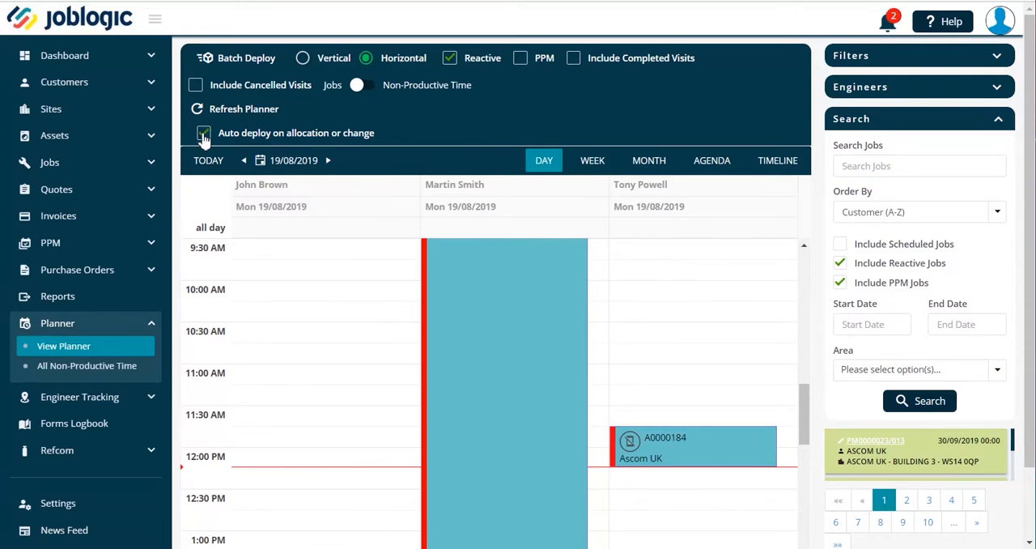
{"action": "left_click", "coordinate": [204, 133]}
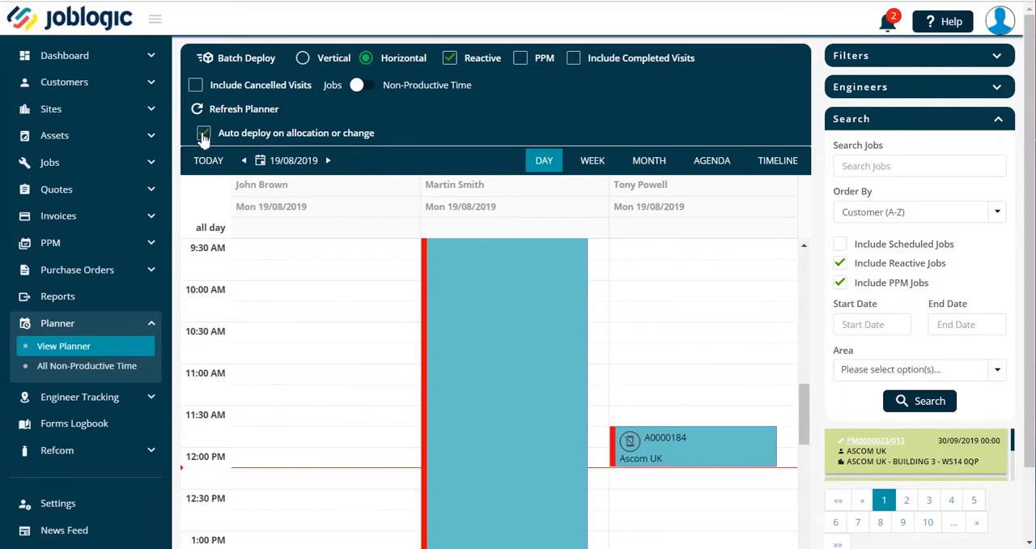
{"action": "left_click", "coordinate": [204, 133]}
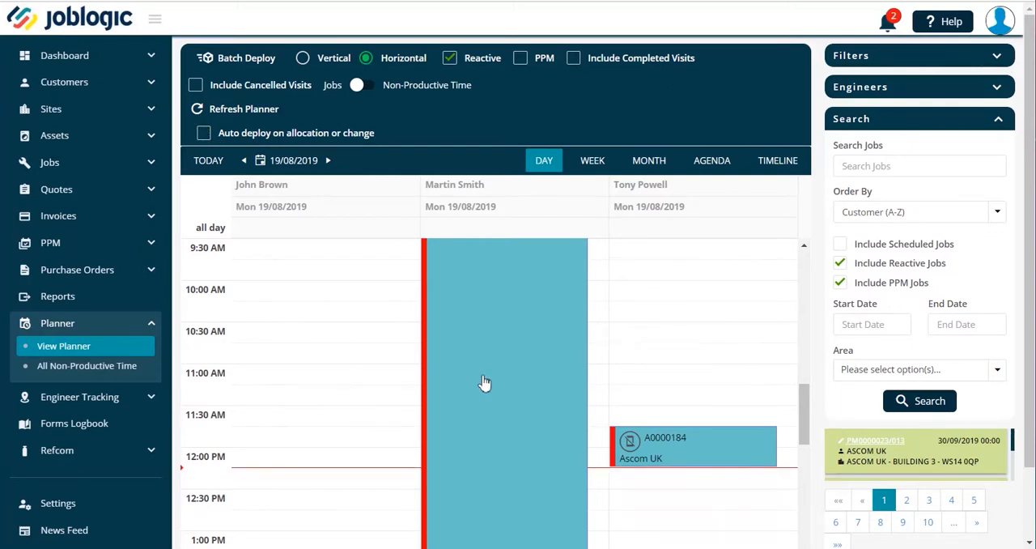
{"action": "mouse_move", "coordinate": [695, 450]}
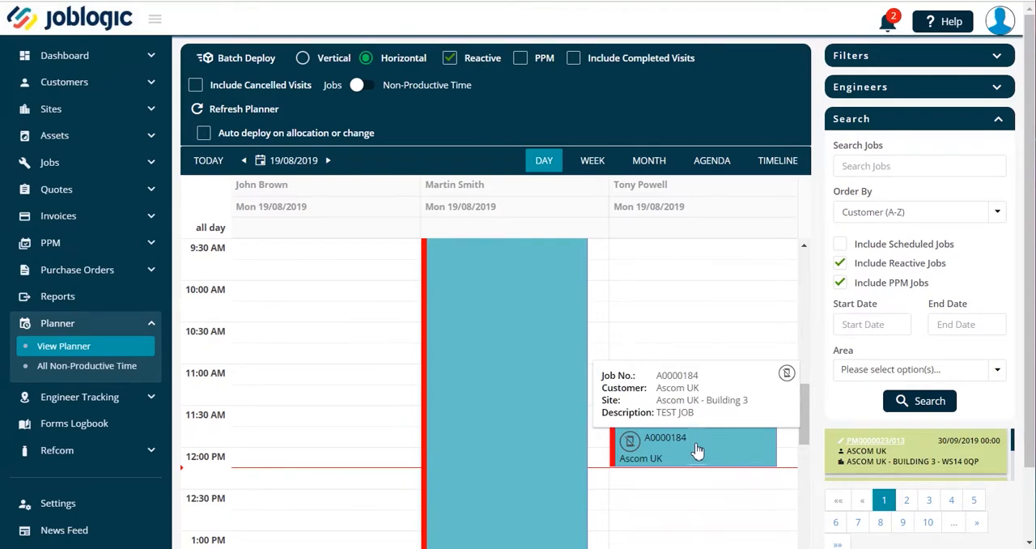
{"action": "scroll", "scroll_direction": "down", "scroll_amount": 3}
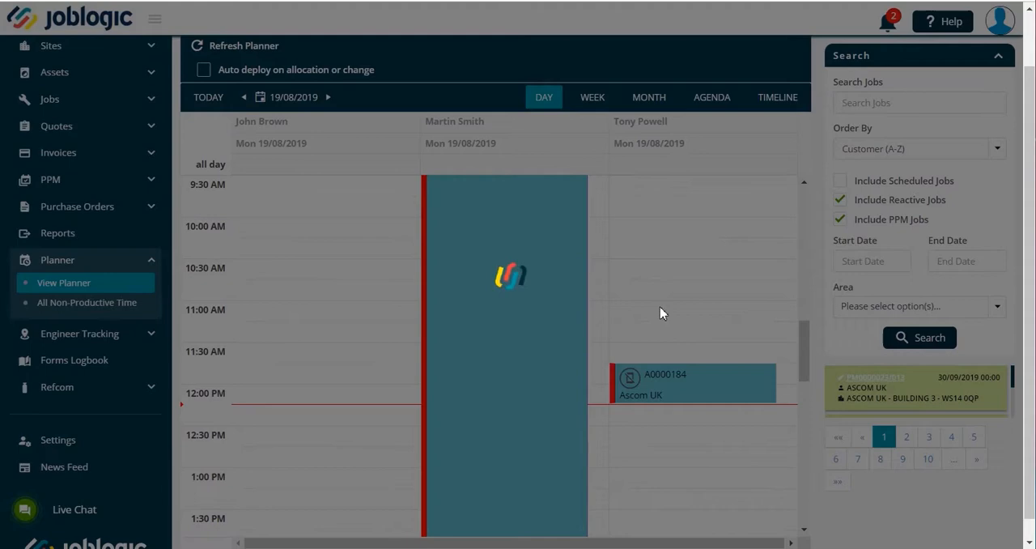
{"action": "left_click", "coordinate": [693, 382]}
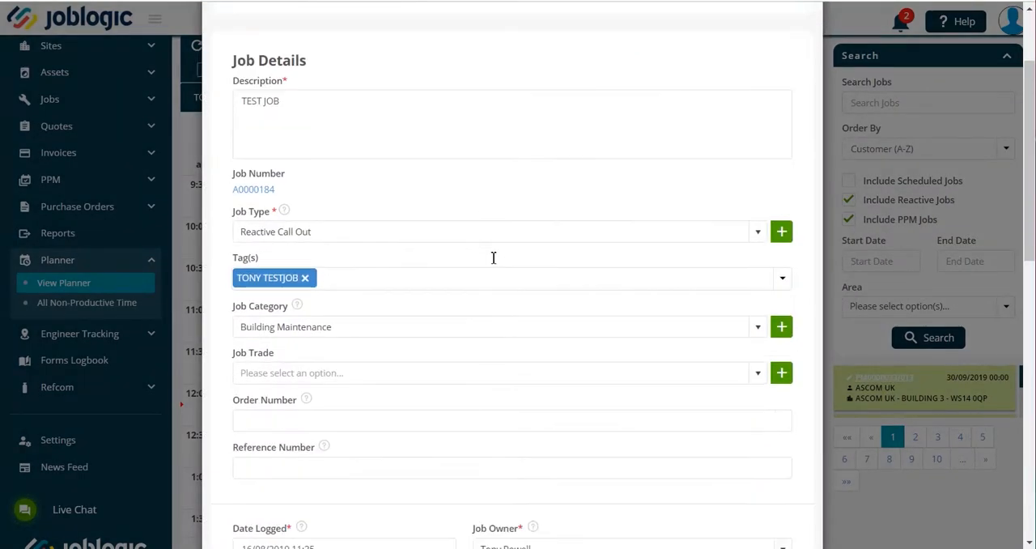
{"action": "scroll", "scroll_direction": "down", "scroll_amount": 3}
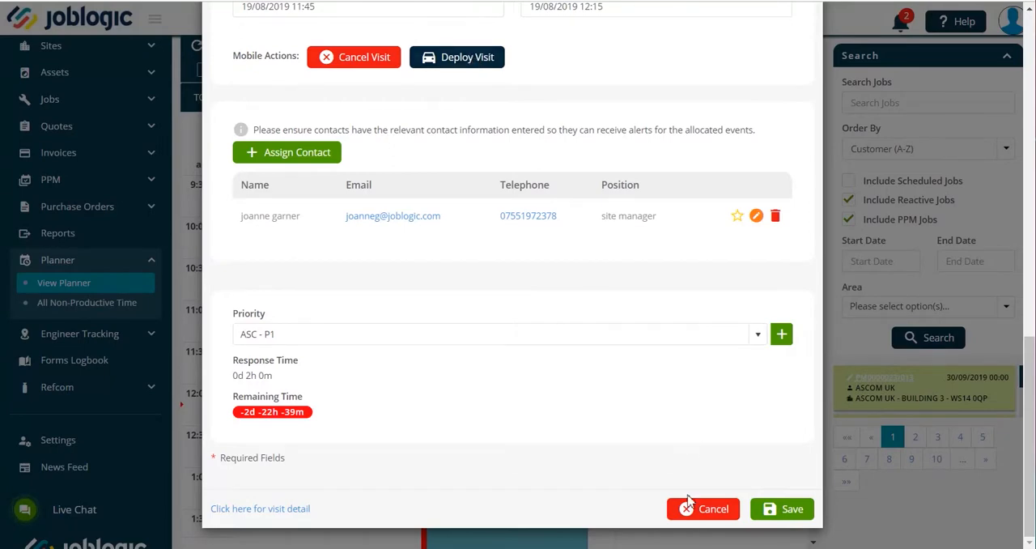
{"action": "left_click", "coordinate": [702, 508]}
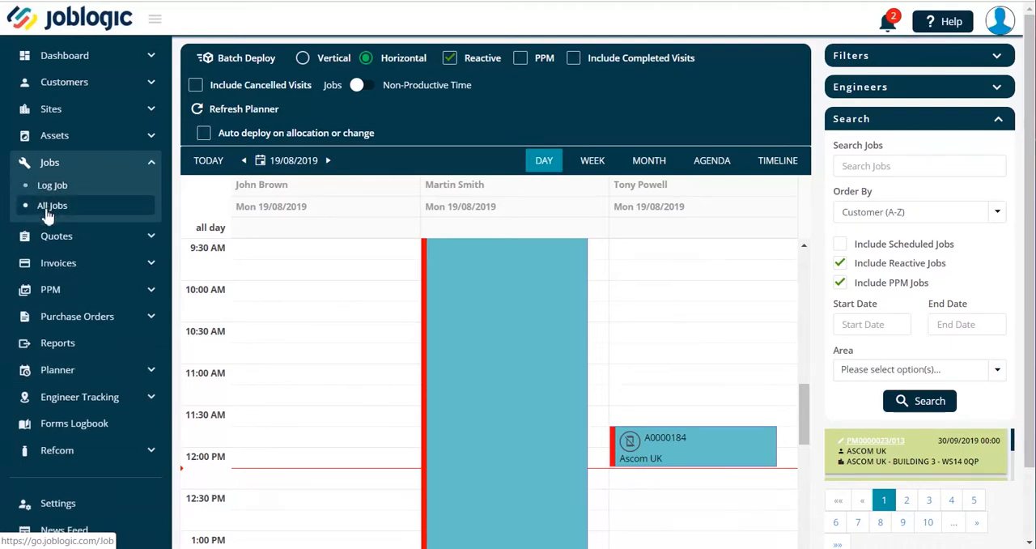
Visit the Log Job form, then return to the All Jobs list of 13 jobs
{"action": "left_click", "coordinate": [52, 204]}
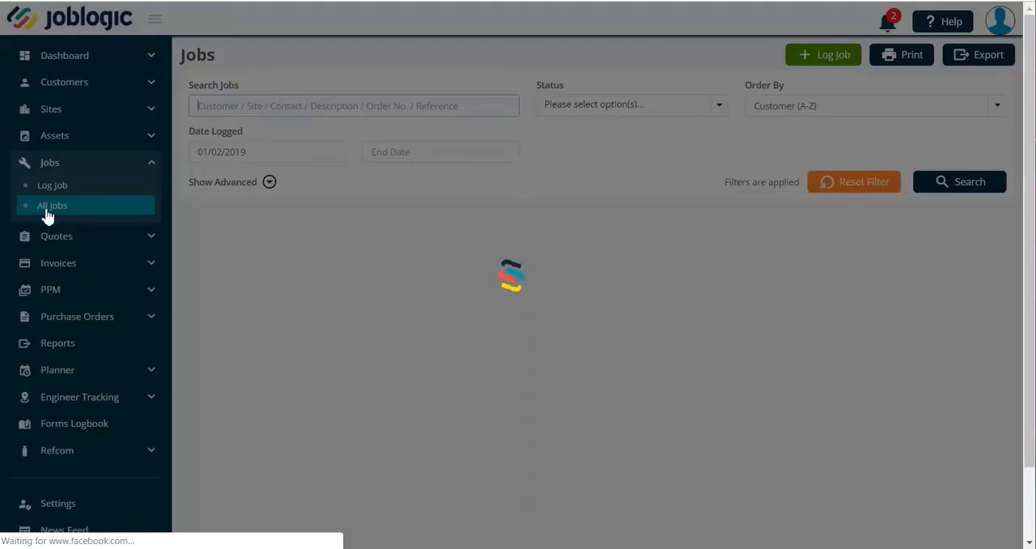
{"action": "left_click", "coordinate": [52, 204]}
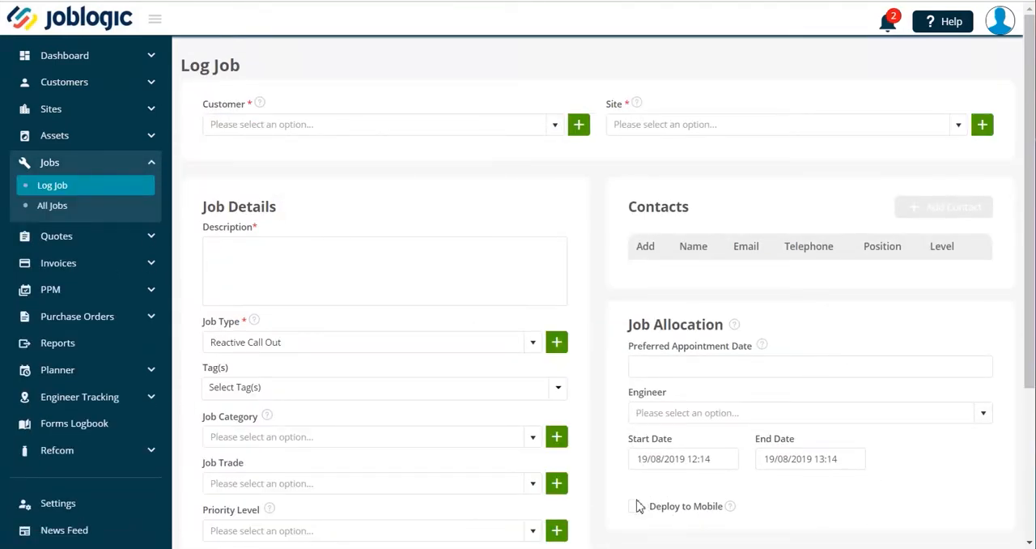
{"action": "mouse_move", "coordinate": [52, 204]}
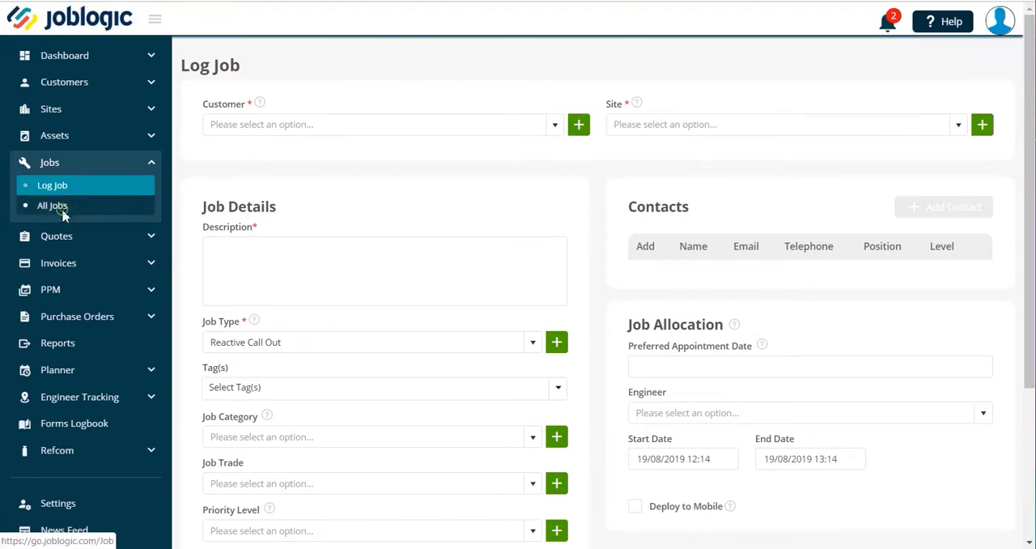
{"action": "left_click", "coordinate": [52, 204]}
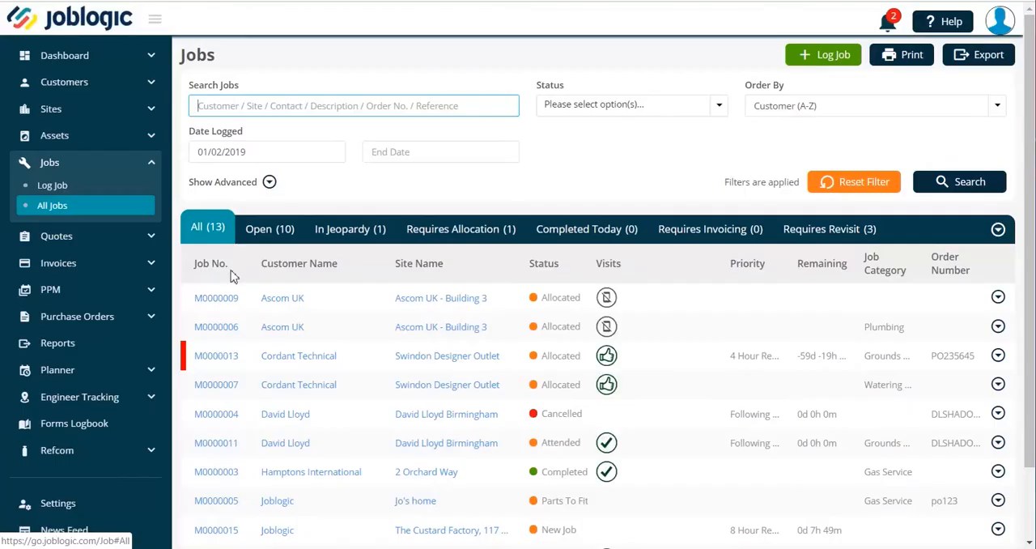
Show job M0000009's visits and the address map of nearby engineers with travel times
{"action": "left_click", "coordinate": [217, 298]}
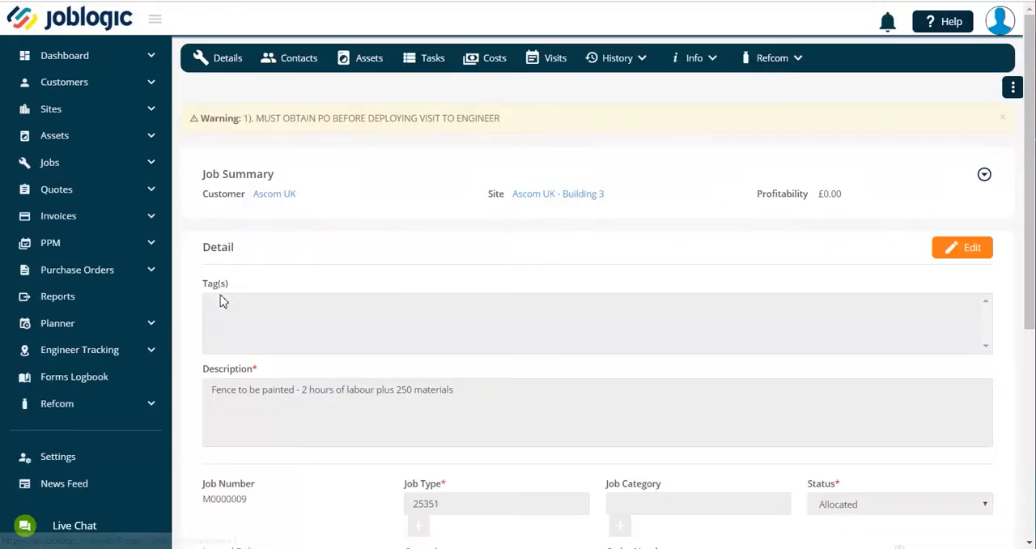
{"action": "left_click", "coordinate": [555, 58]}
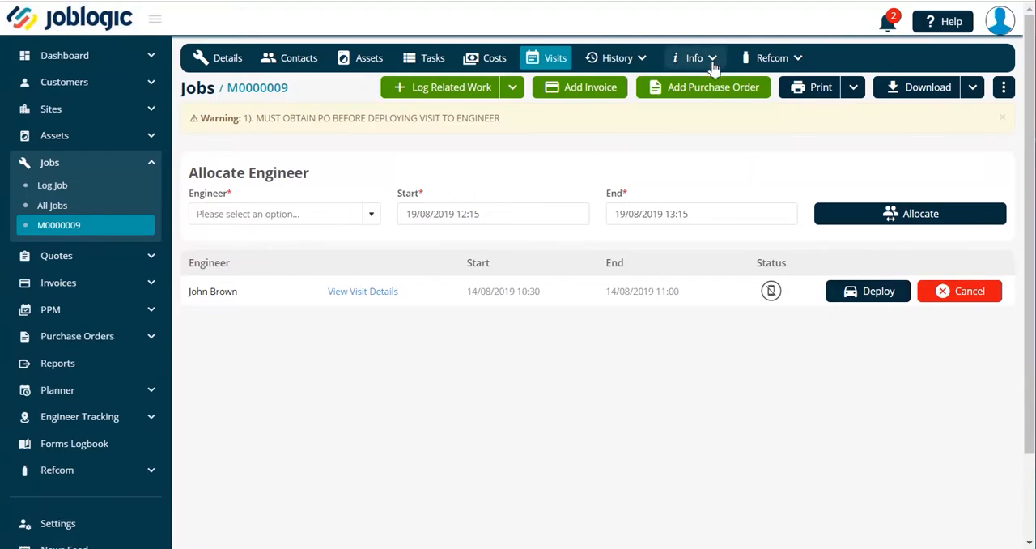
{"action": "left_click", "coordinate": [693, 59]}
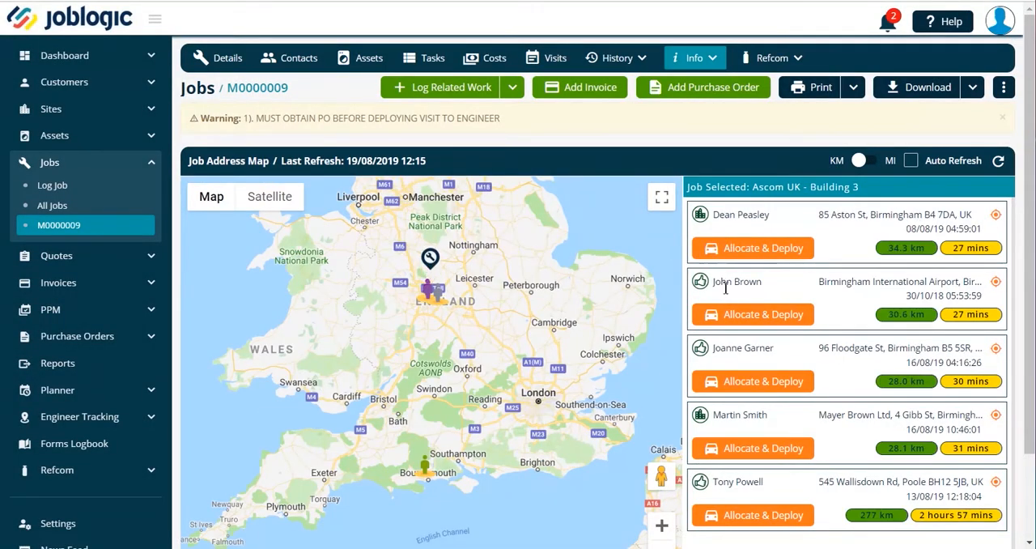
{"action": "mouse_move", "coordinate": [725, 298]}
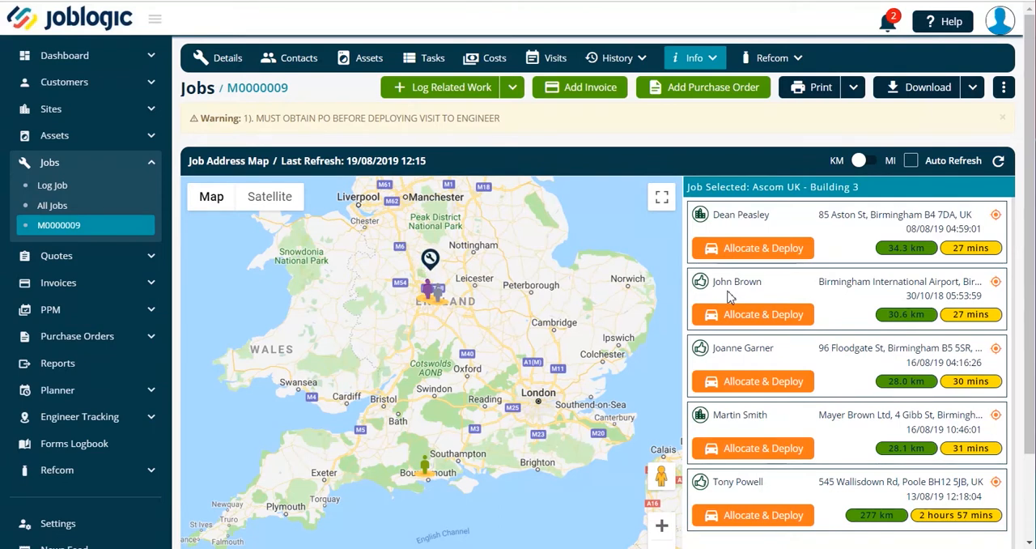